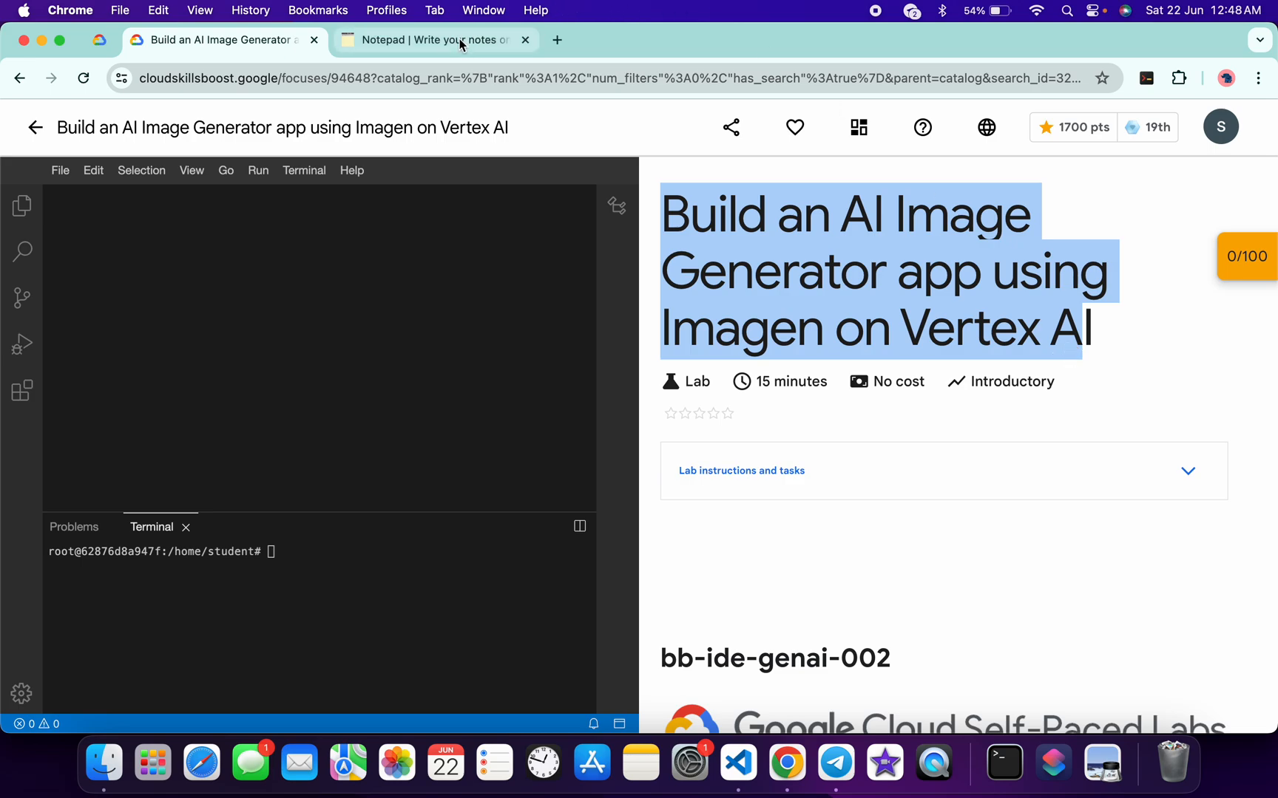
Copy the lab region us-east4 from the instructions into the notepad's export REGION= command
{"action": "left_click", "coordinate": [436, 39]}
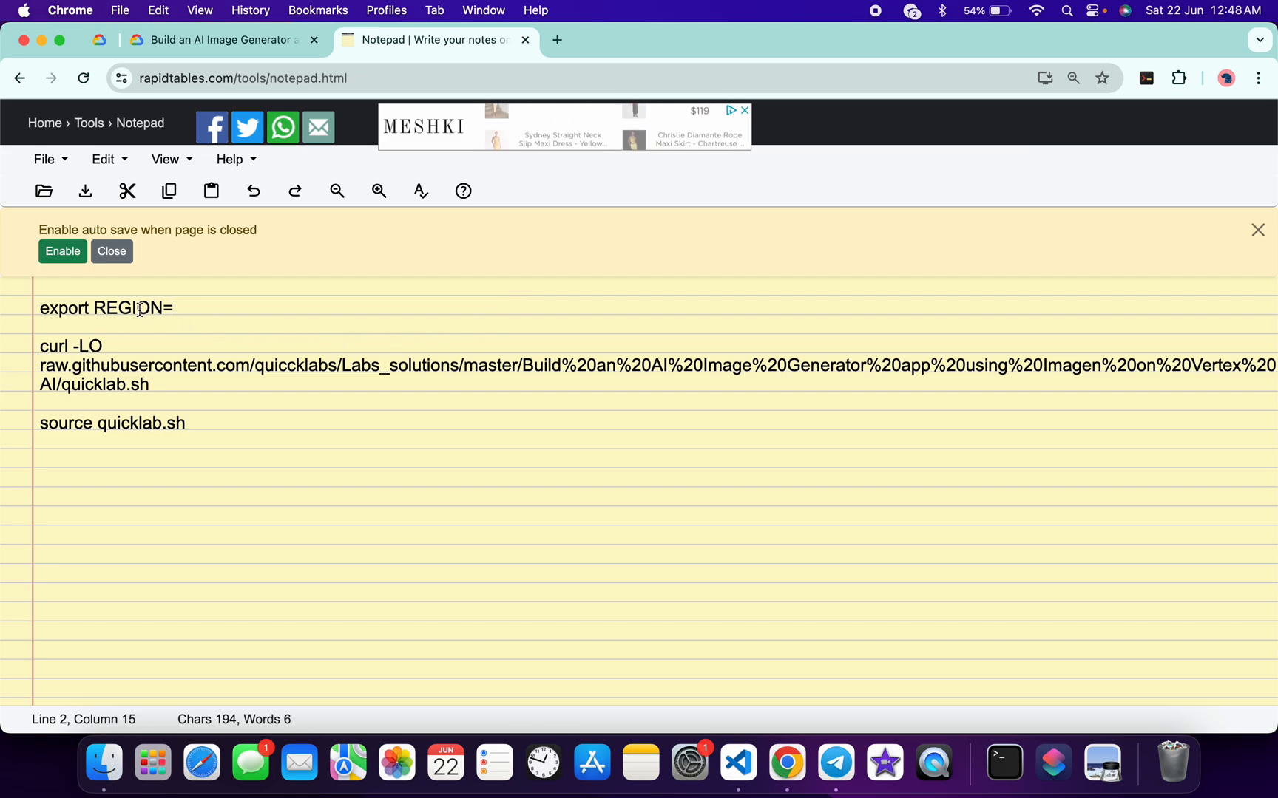
{"action": "left_click", "coordinate": [220, 39]}
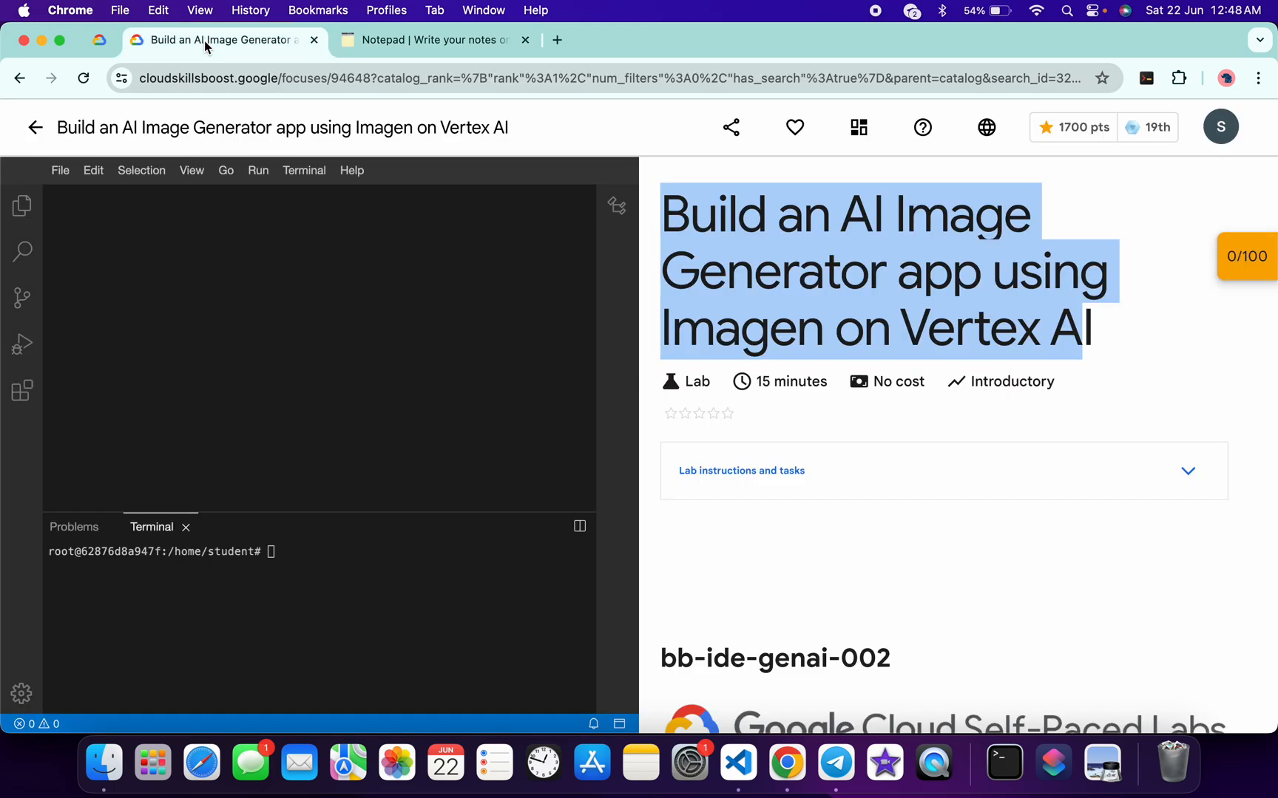
{"action": "scroll", "scroll_direction": "down", "scroll_amount": 3}
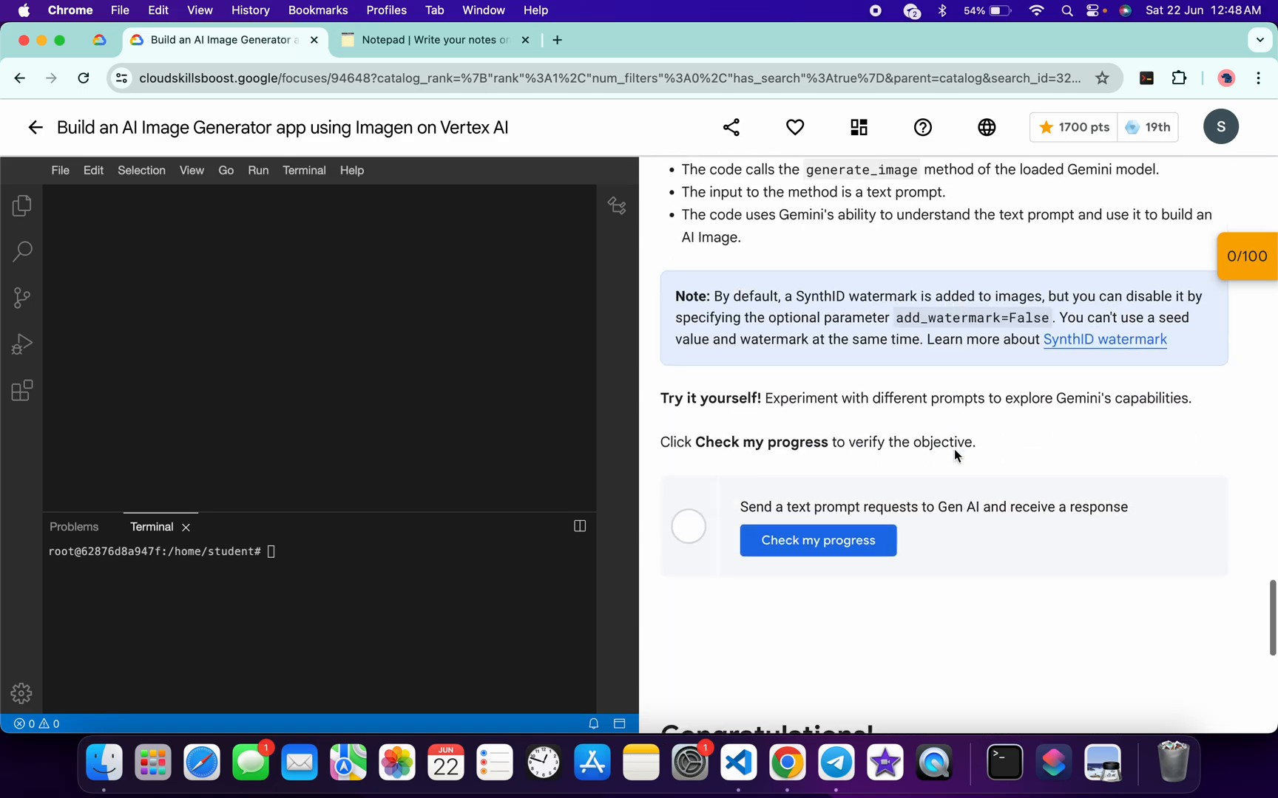
{"action": "scroll", "scroll_direction": "up", "scroll_amount": 3}
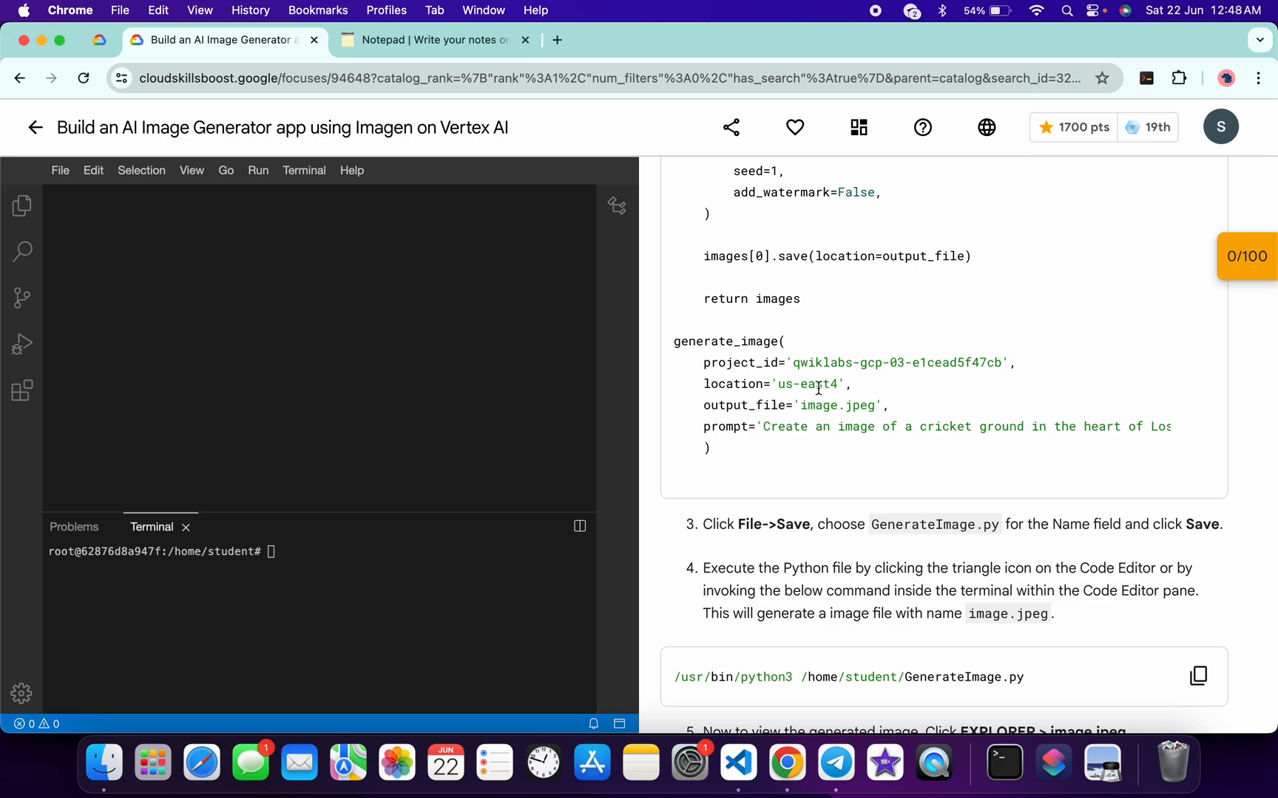
{"action": "double_click", "coordinate": [805, 384]}
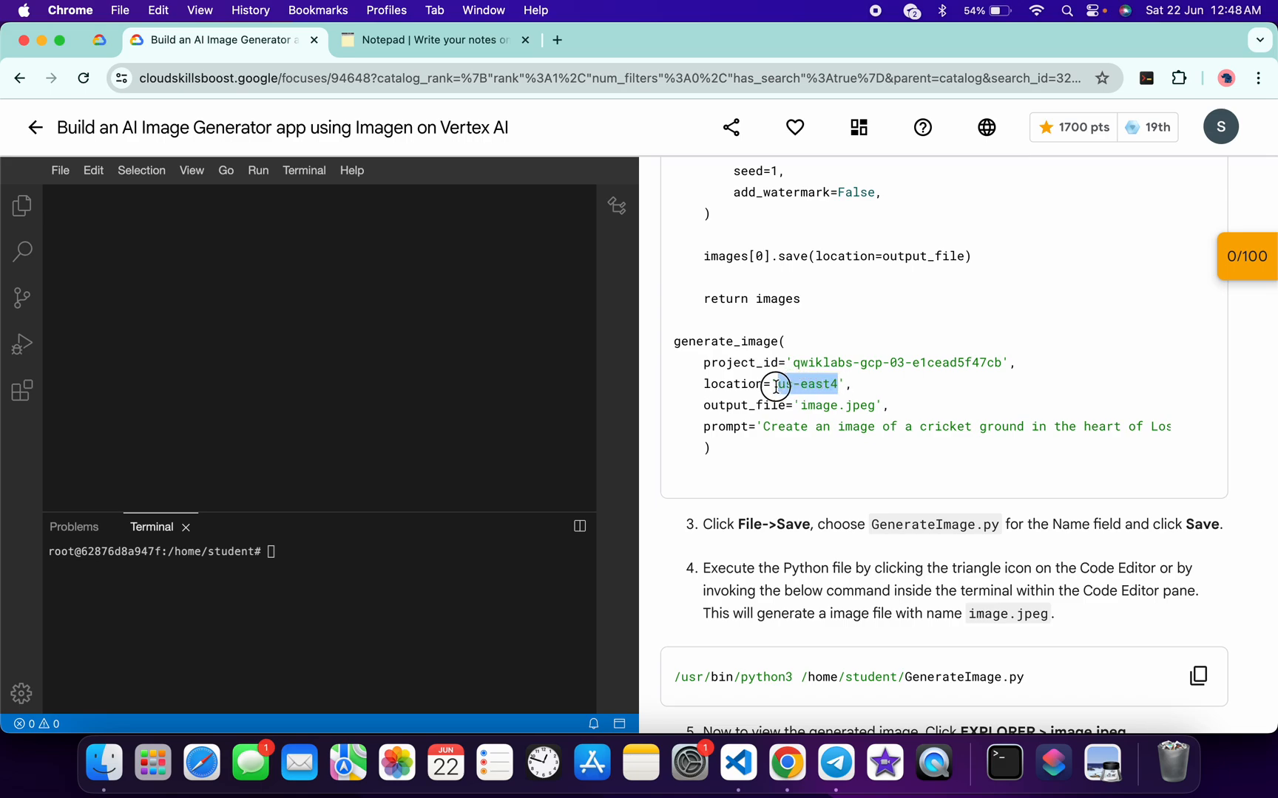
{"action": "double_click", "coordinate": [807, 384]}
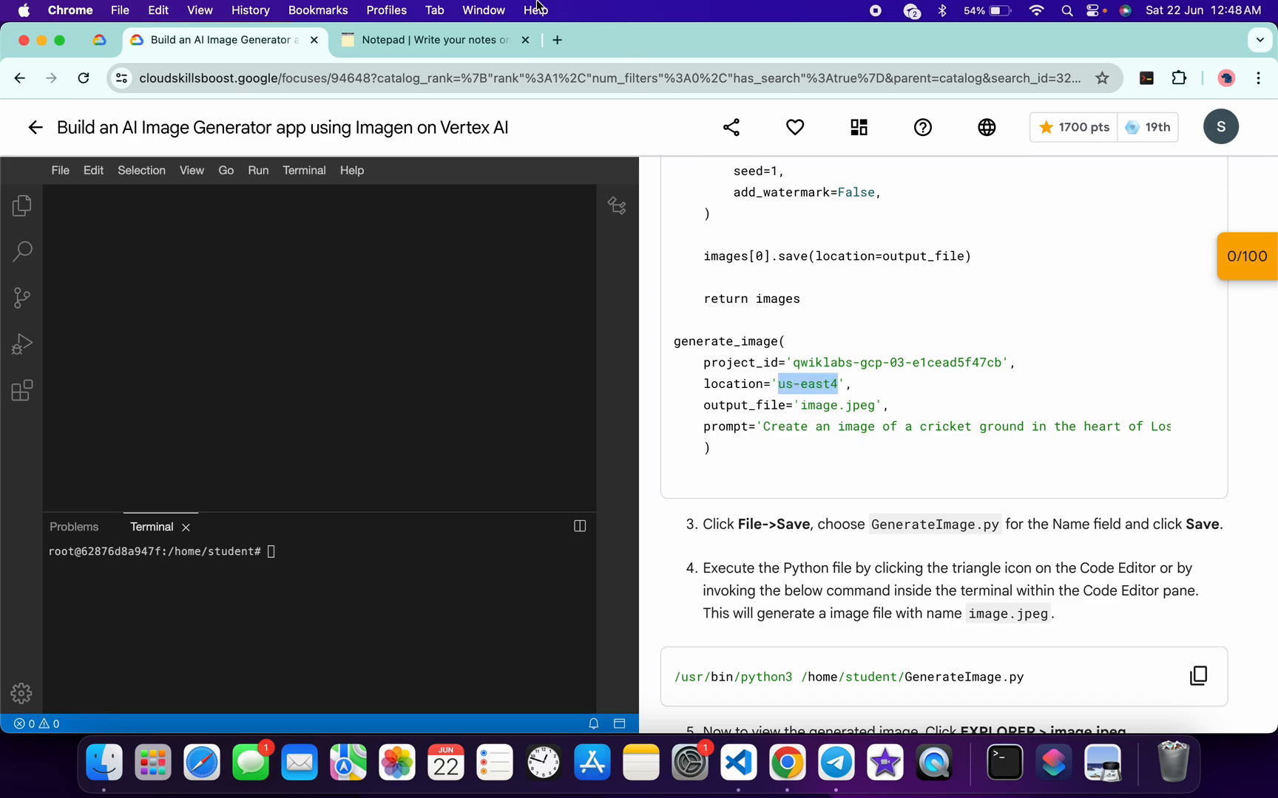
{"action": "left_click", "coordinate": [436, 39]}
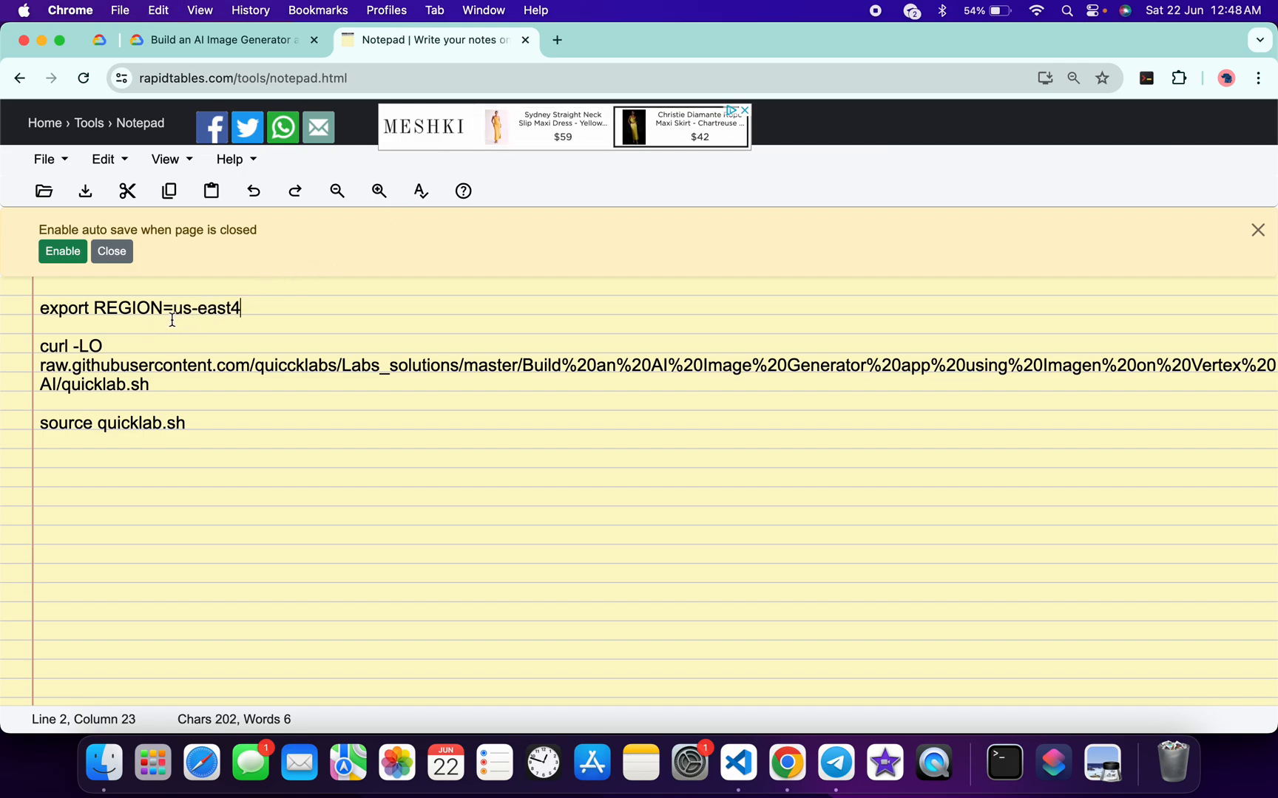
{"action": "mouse_move", "coordinate": [254, 383]}
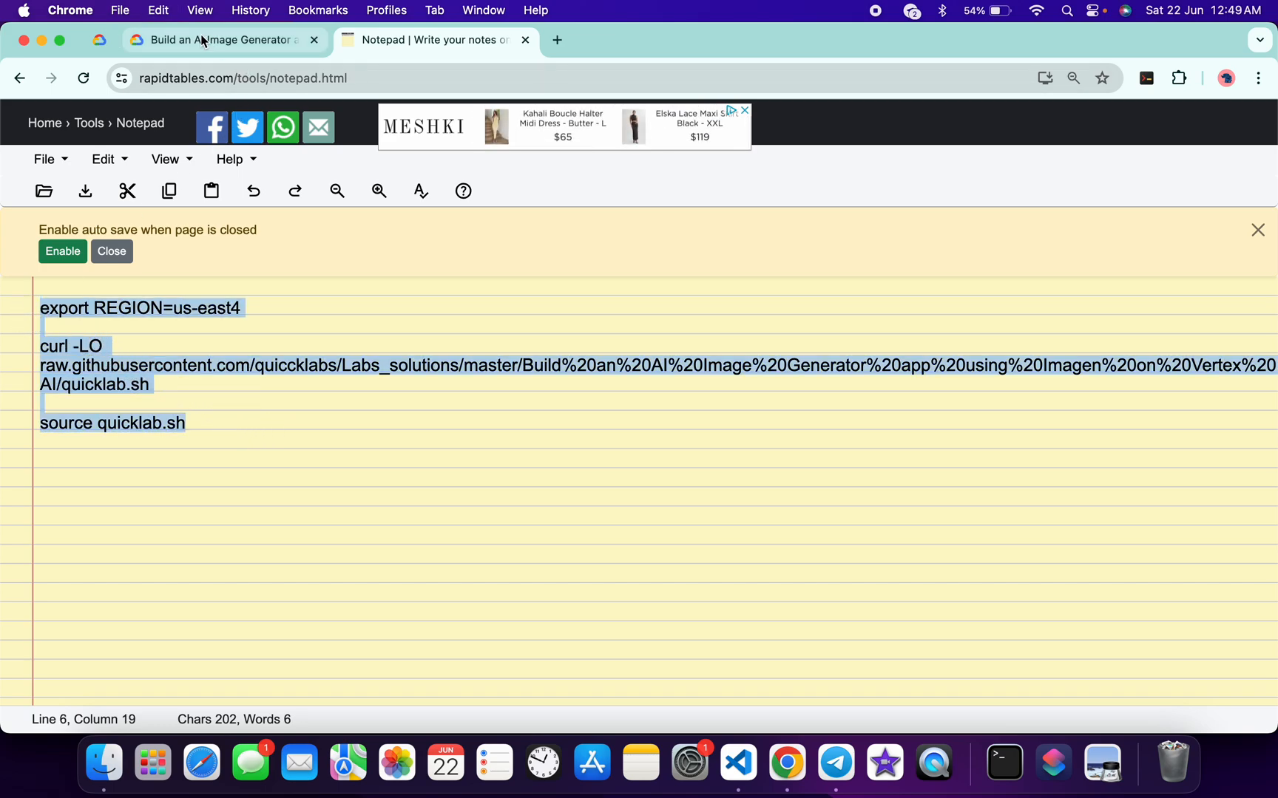
Go back to the lab tab to run the REGION export and quicklab.sh commands
{"action": "left_click", "coordinate": [220, 39]}
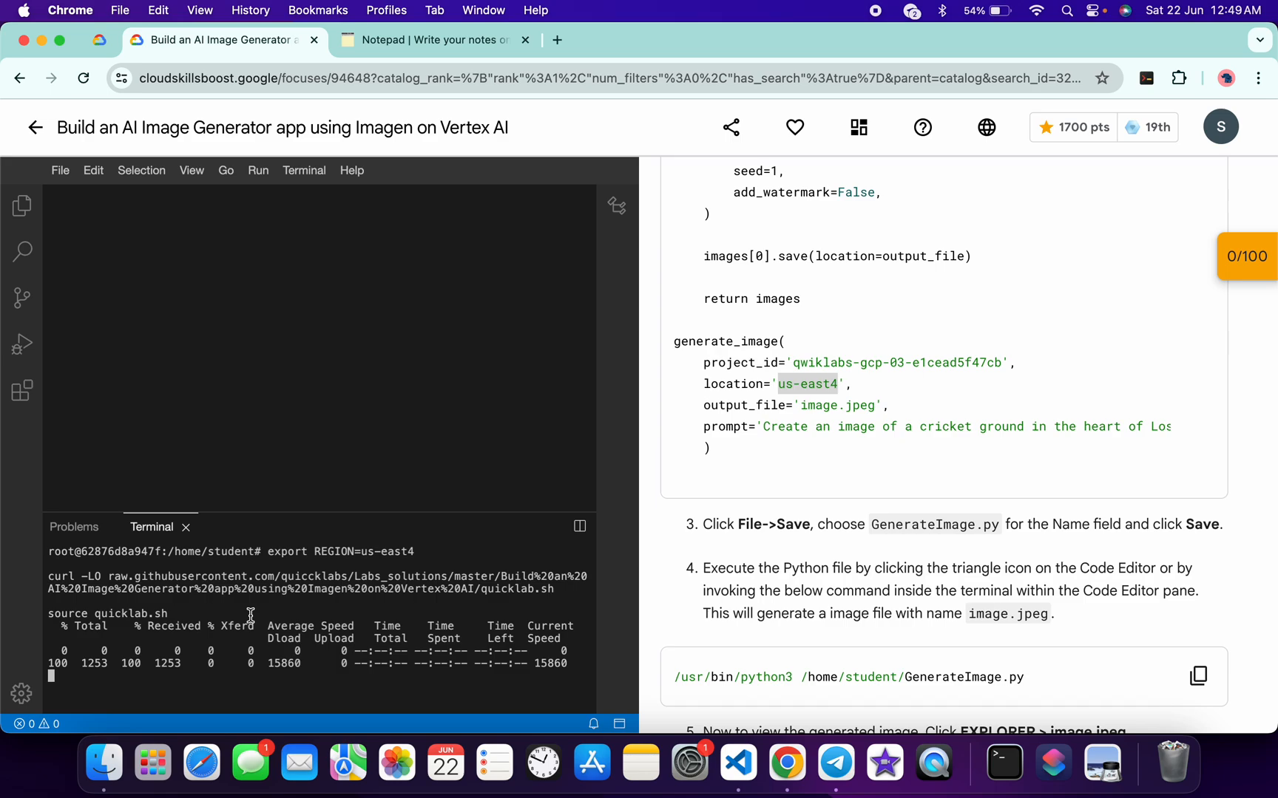
{"action": "mouse_move", "coordinate": [303, 524]}
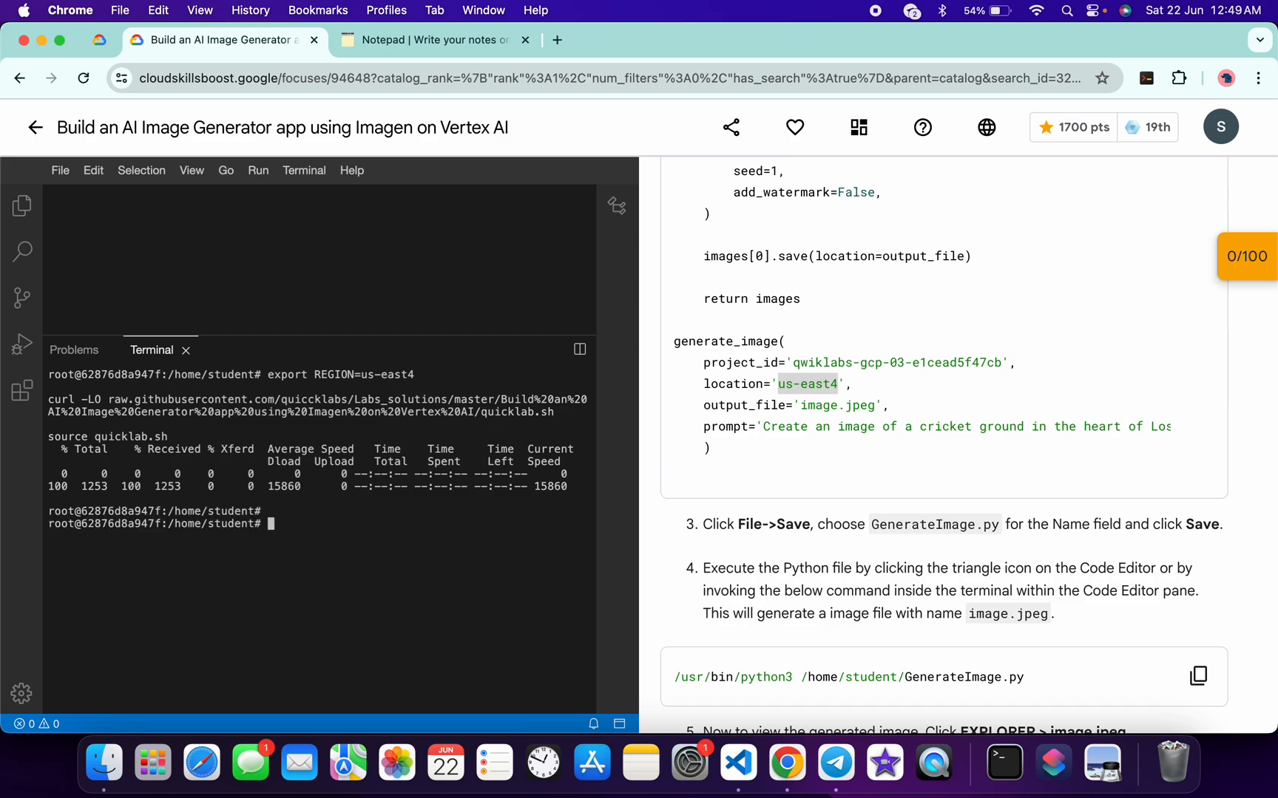
Repeat Check my progress until the objective passes, then confirm the 100/100 checkpoint score
{"action": "scroll", "scroll_direction": "down", "scroll_amount": 3}
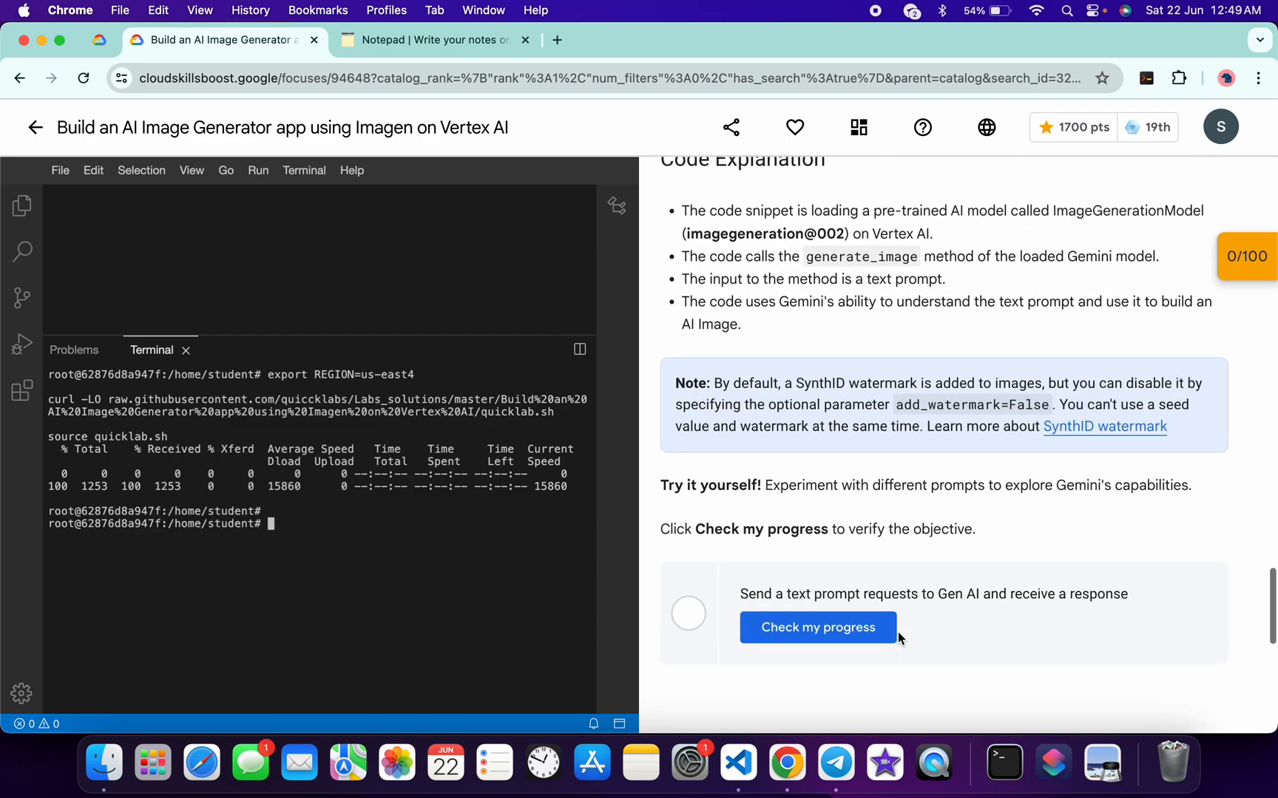
{"action": "left_click", "coordinate": [817, 627]}
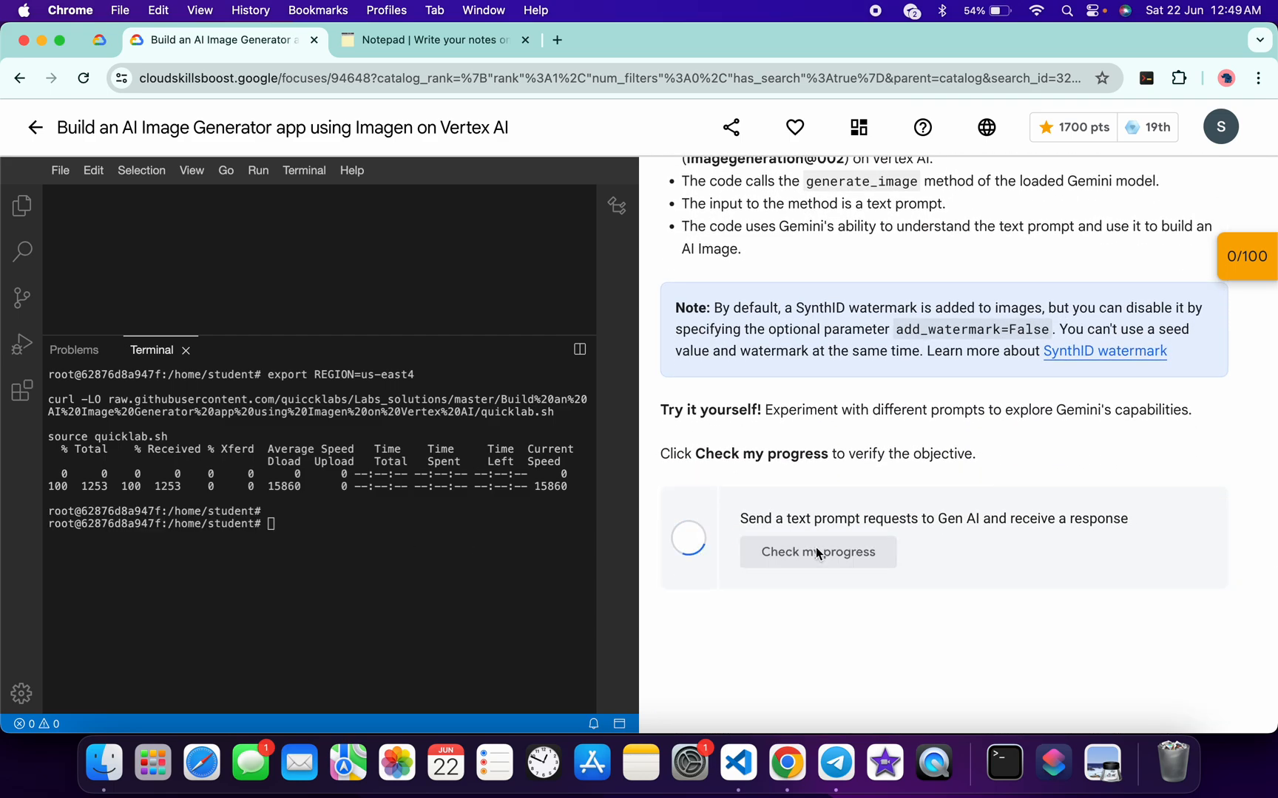
{"action": "left_click", "coordinate": [817, 552]}
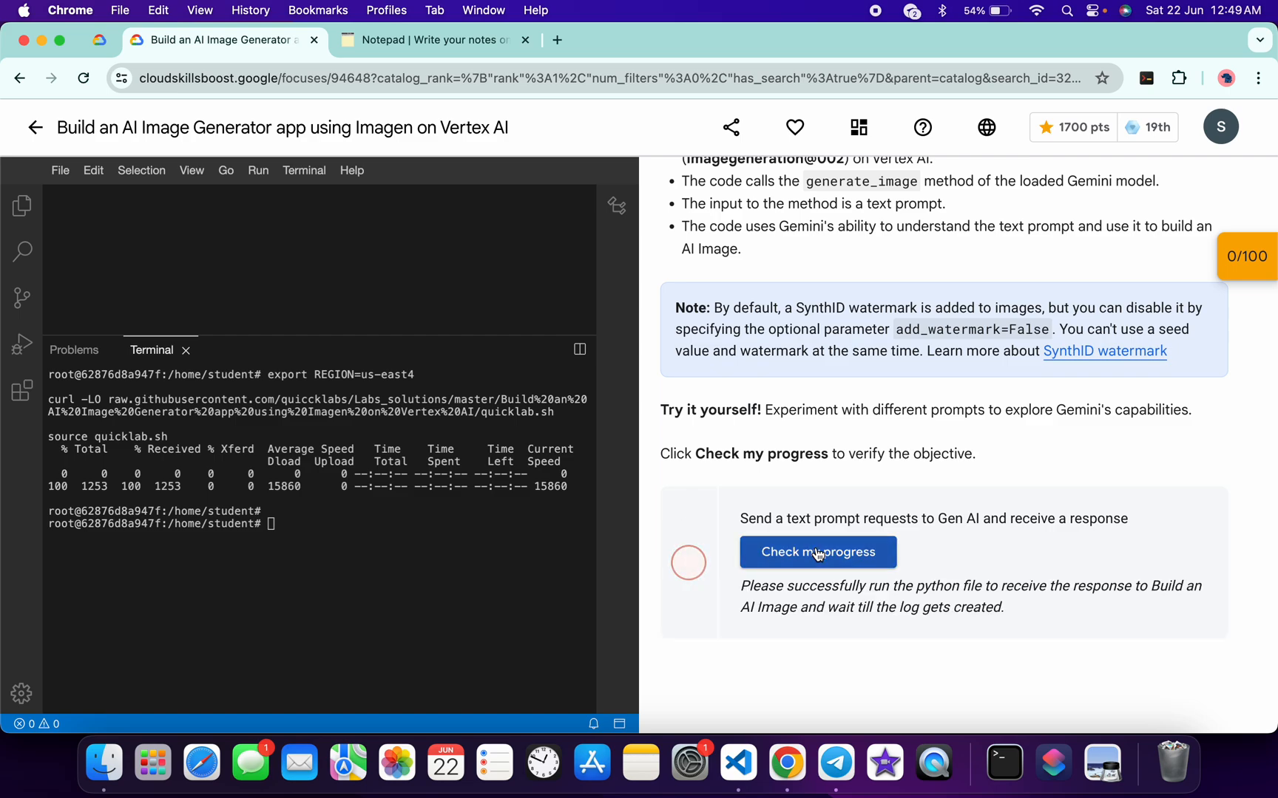
{"action": "left_click", "coordinate": [817, 551]}
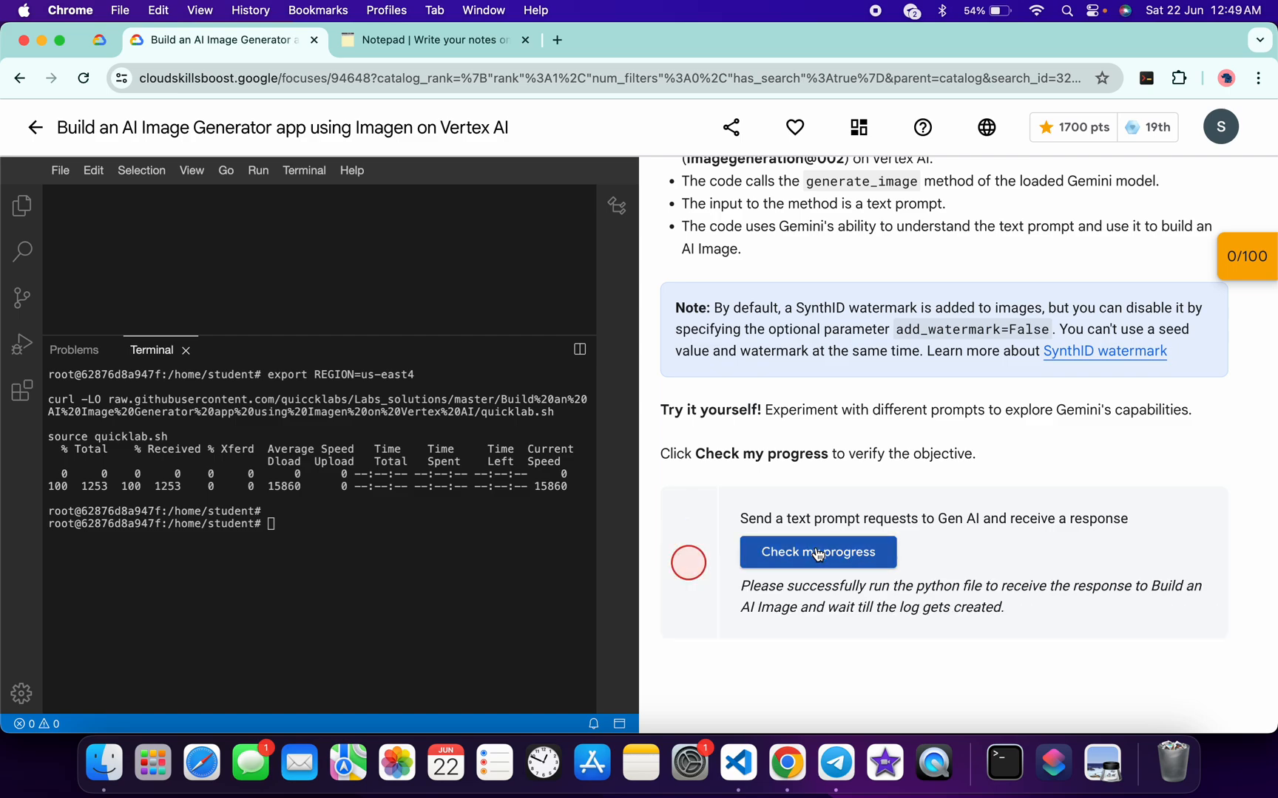
{"action": "left_click", "coordinate": [816, 551]}
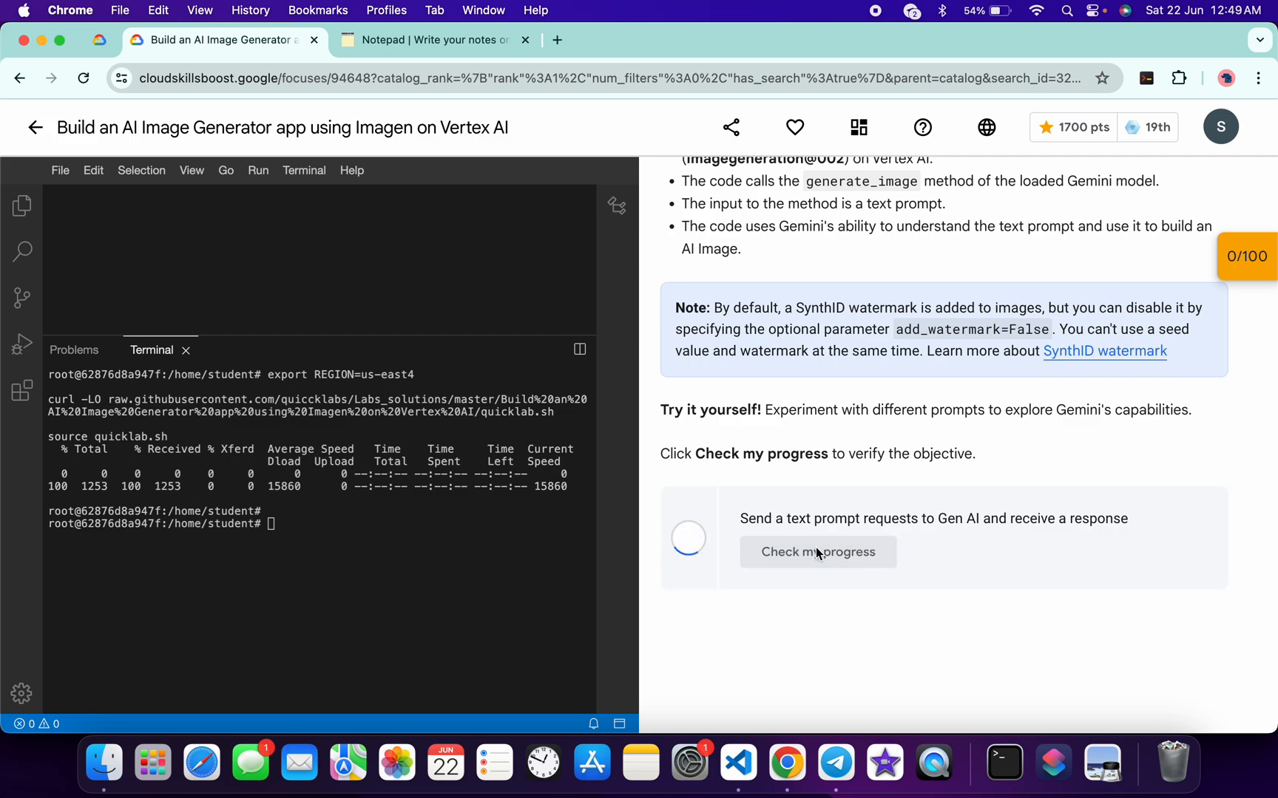
{"action": "left_click", "coordinate": [817, 552]}
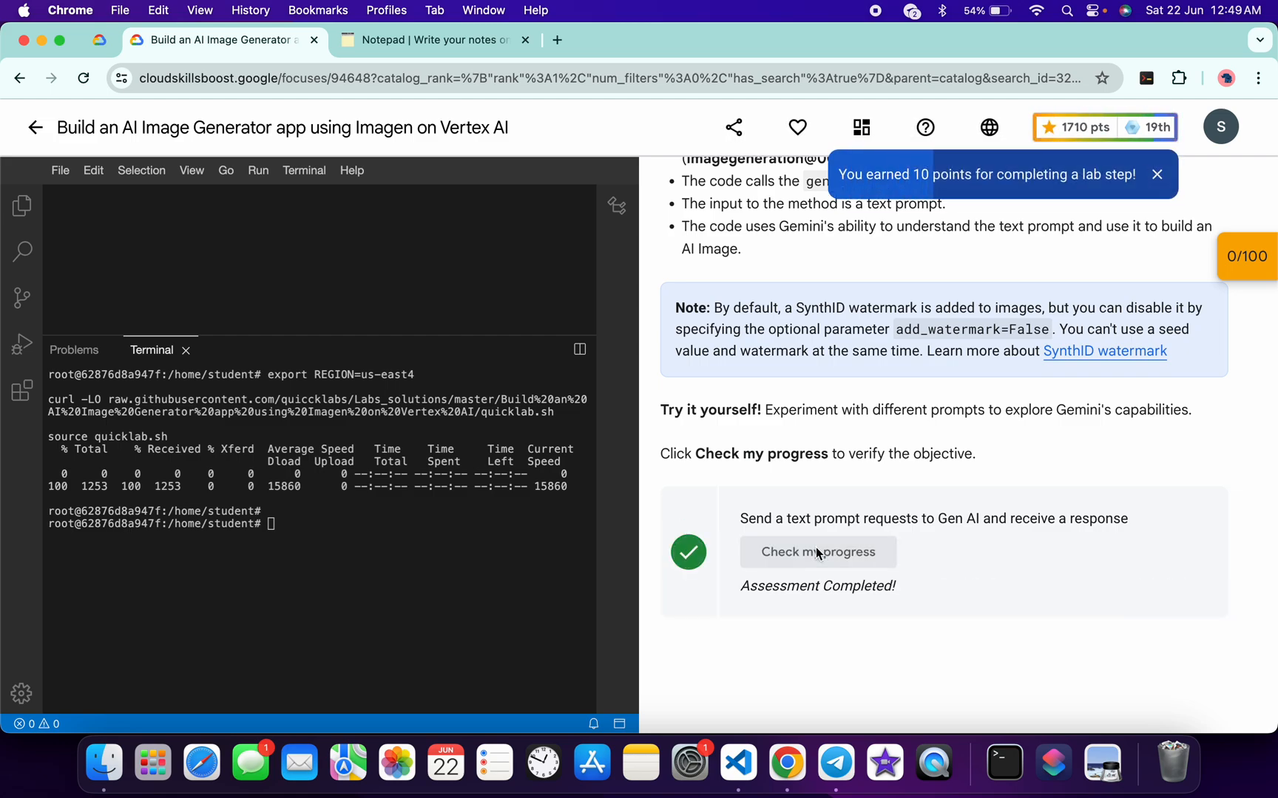
{"action": "mouse_move", "coordinate": [684, 584]}
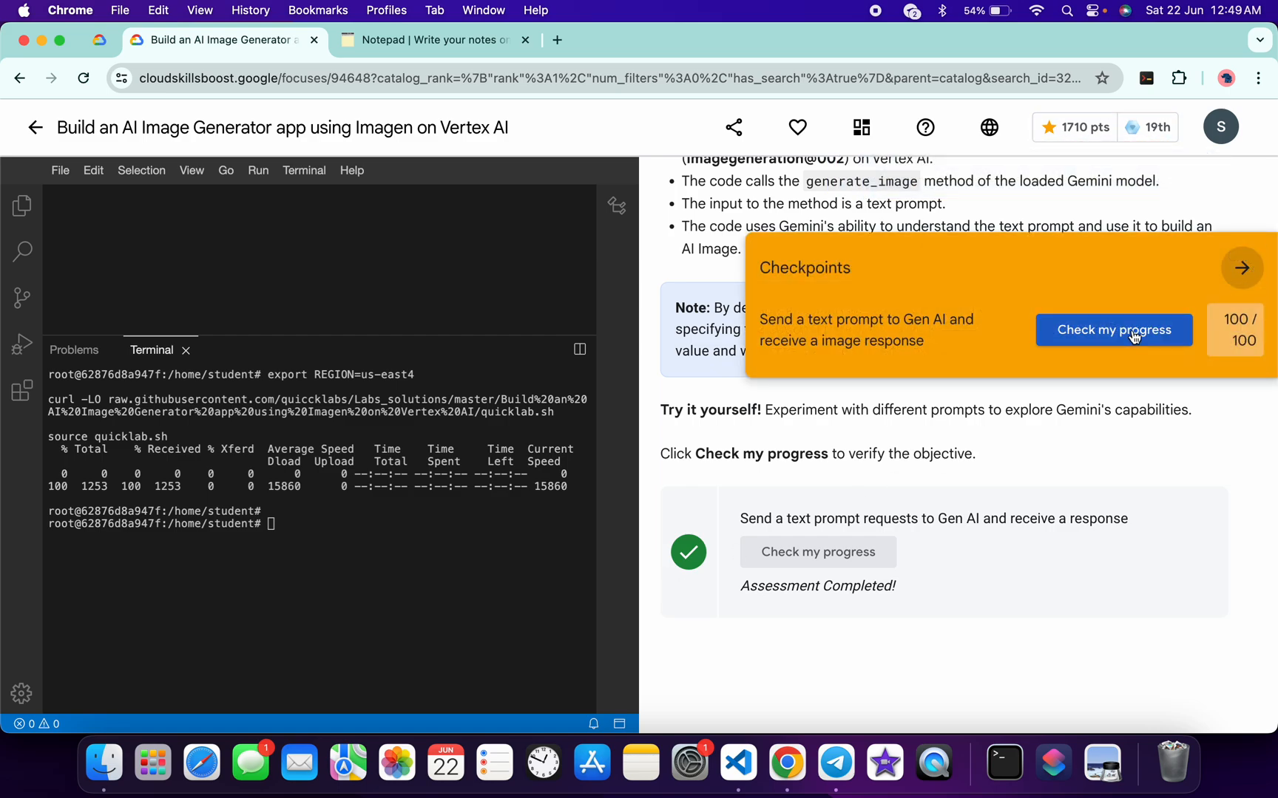
{"action": "left_click", "coordinate": [1113, 329]}
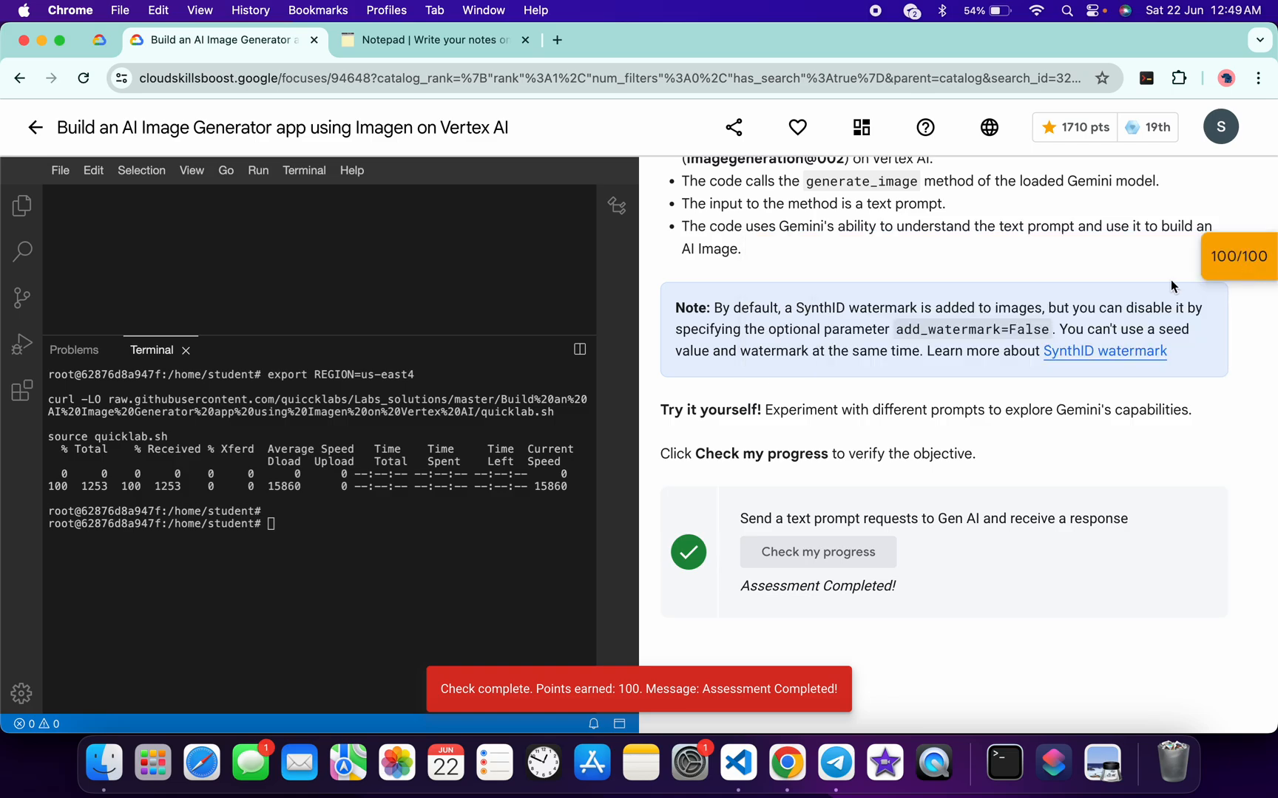
{"action": "scroll", "scroll_direction": "up", "scroll_amount": 3}
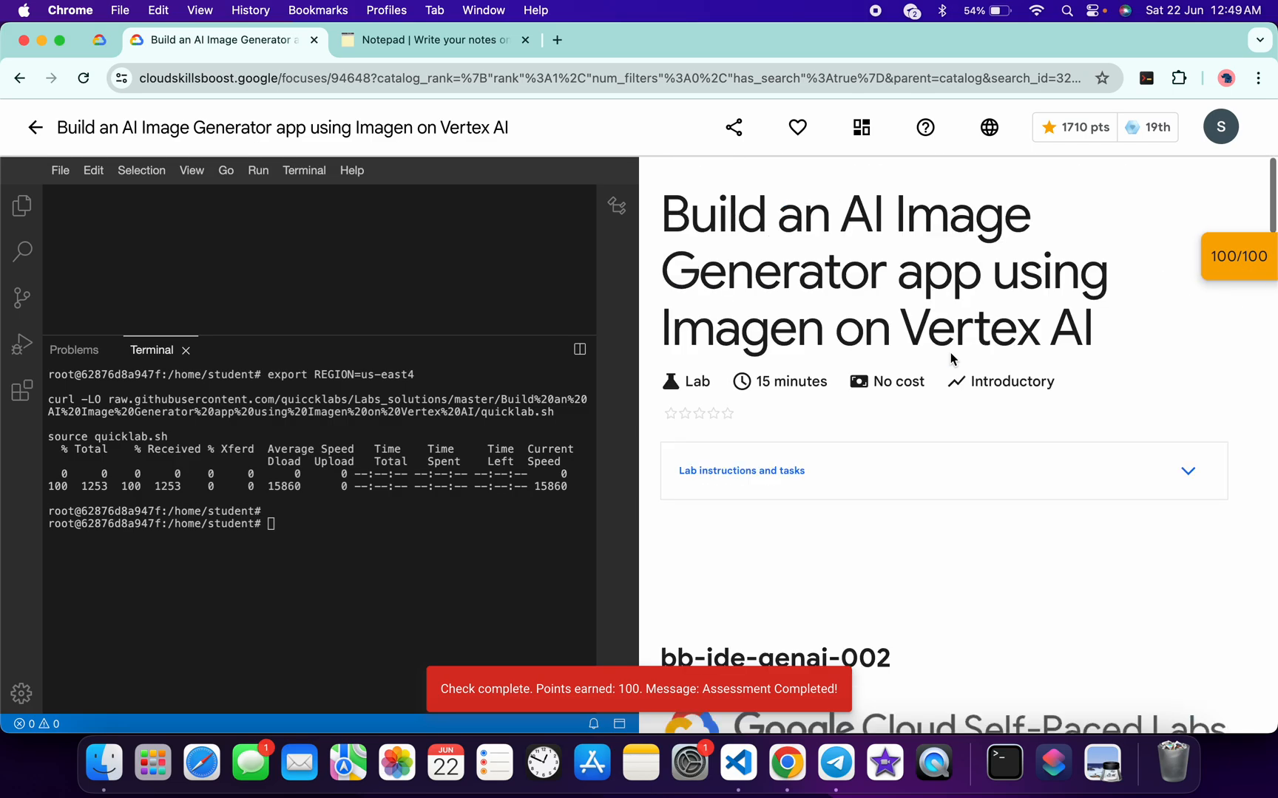